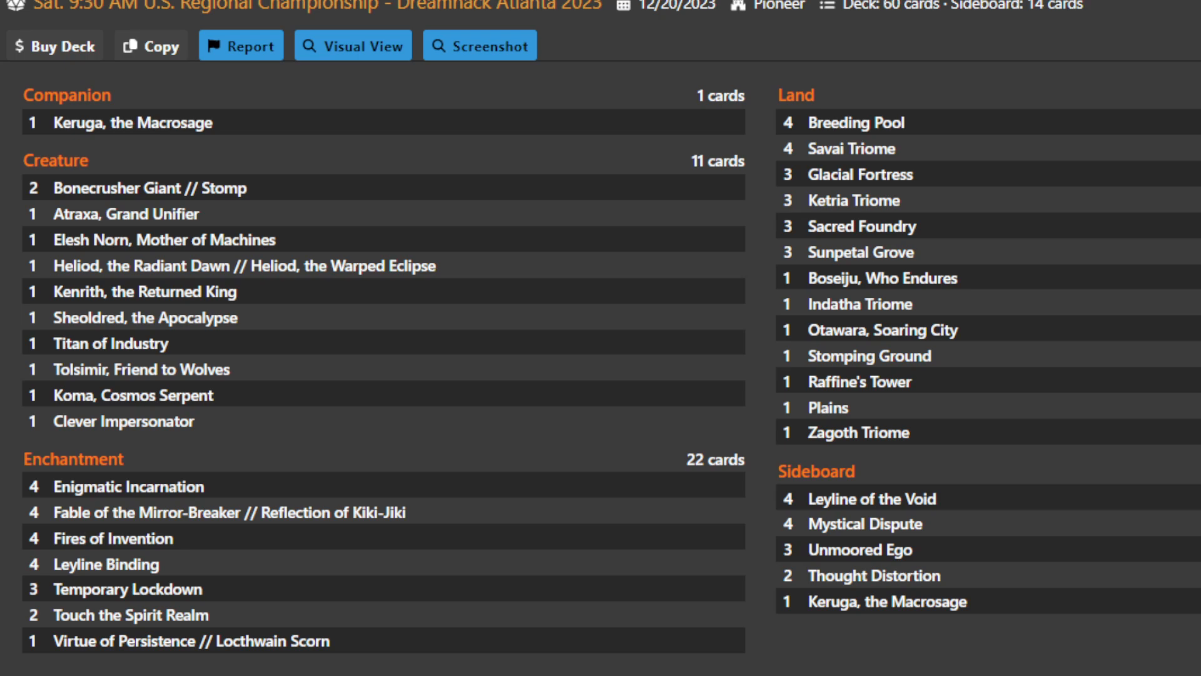
mouse_move(611, 438)
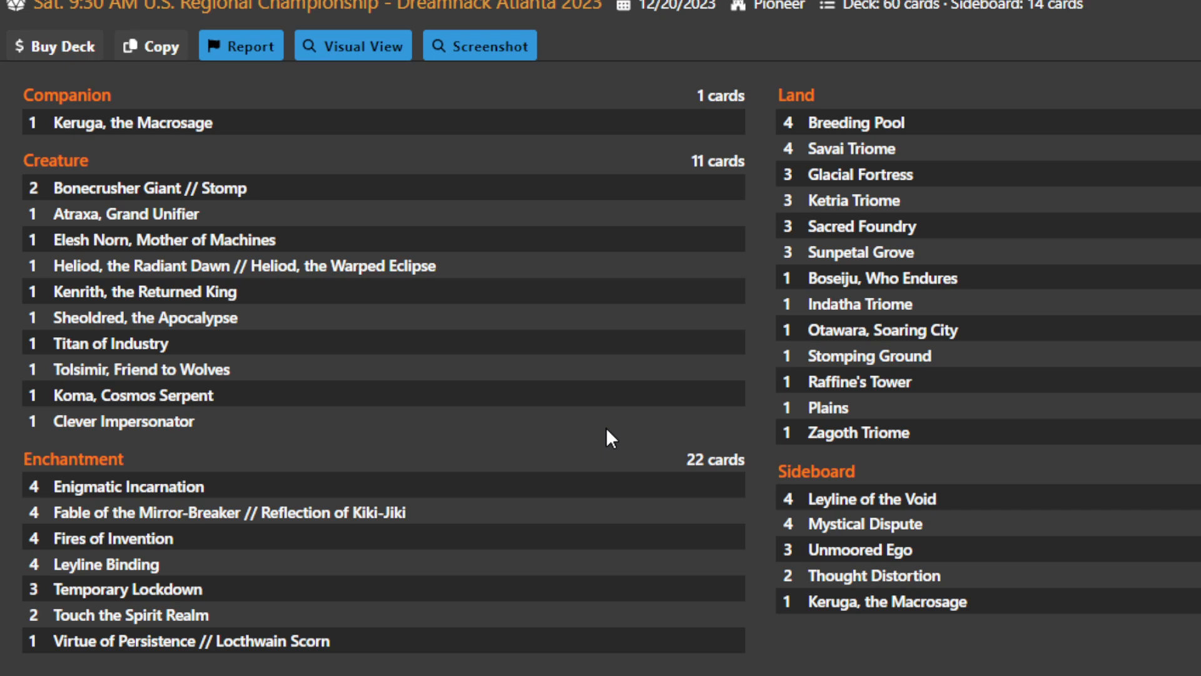
mouse_move(134, 122)
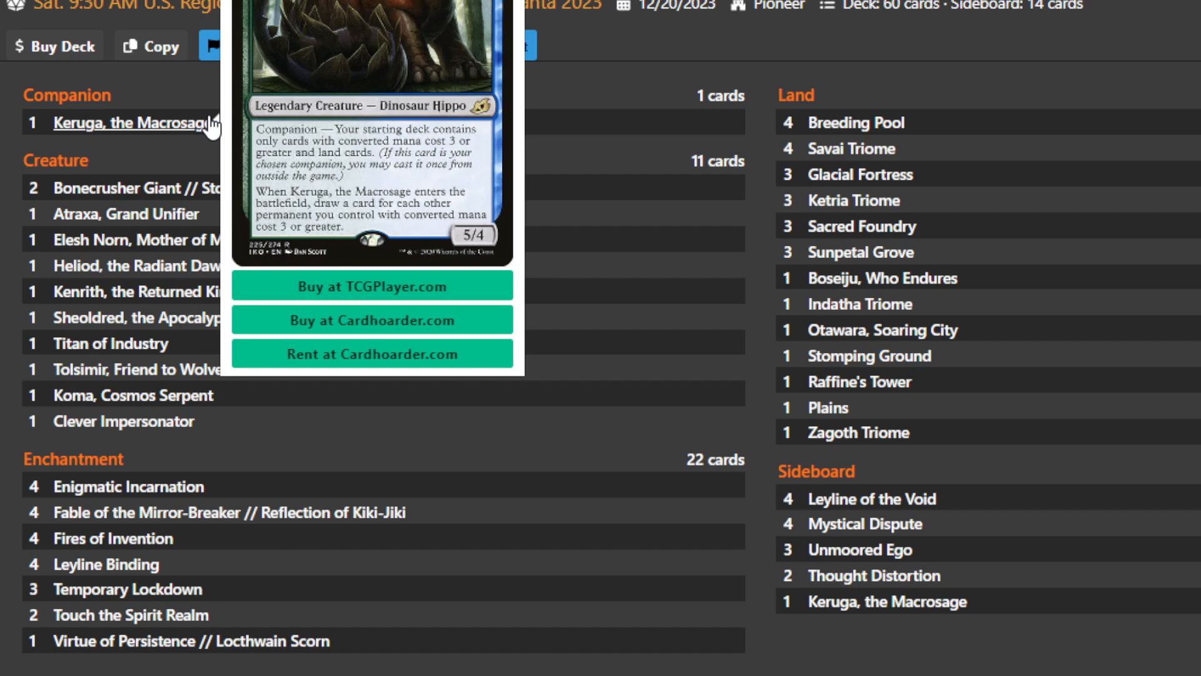
mouse_move(467, 452)
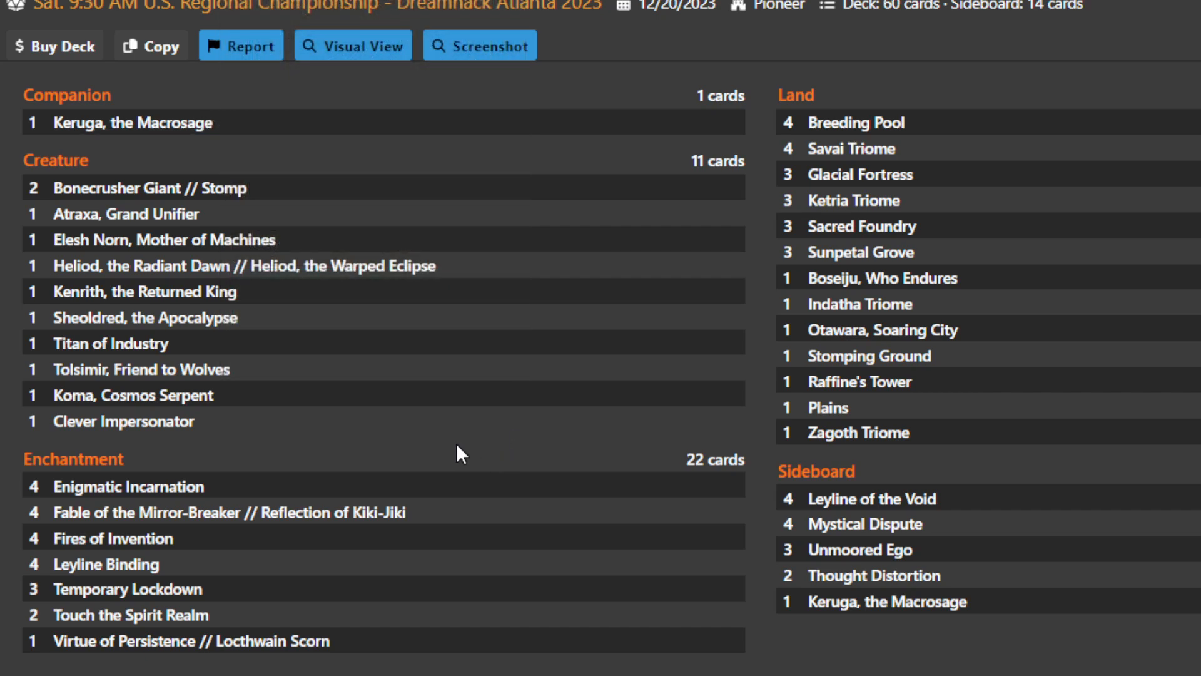
mouse_move(127, 486)
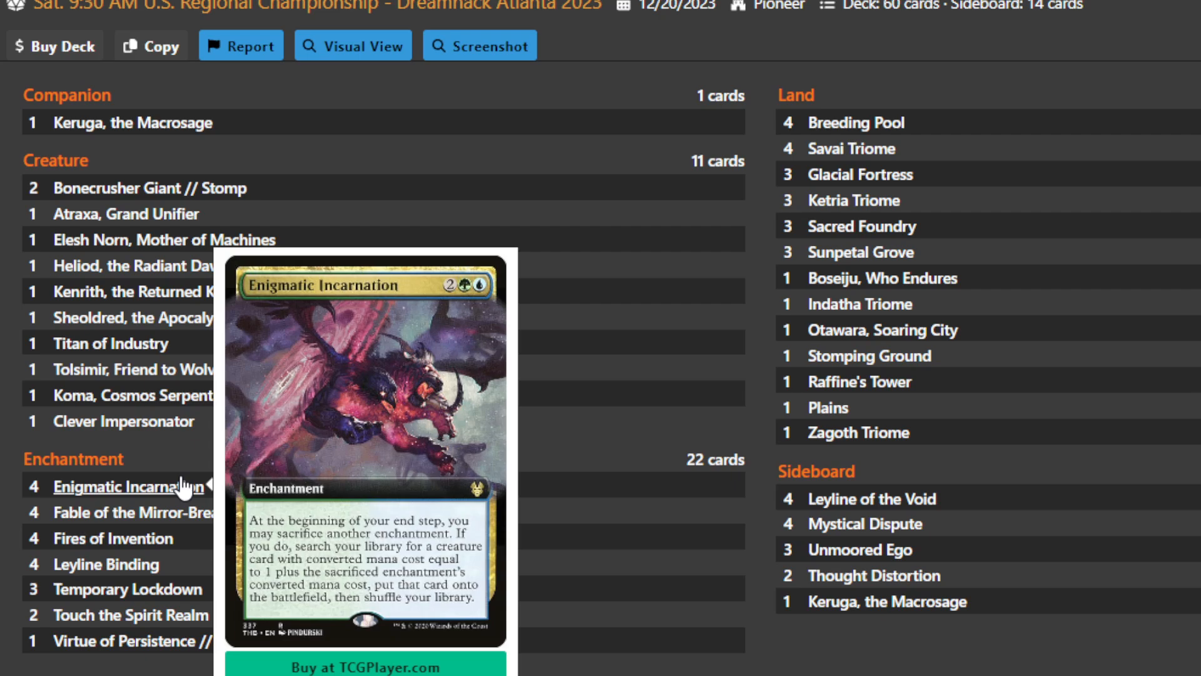
mouse_move(114, 538)
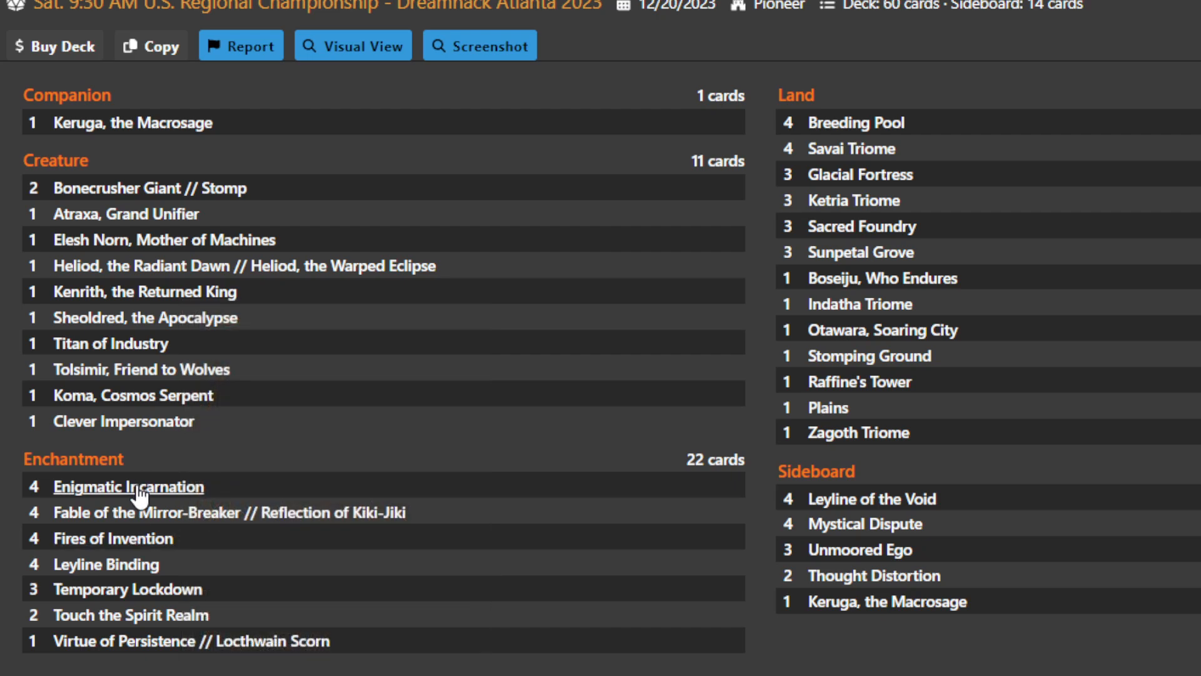
mouse_move(91, 552)
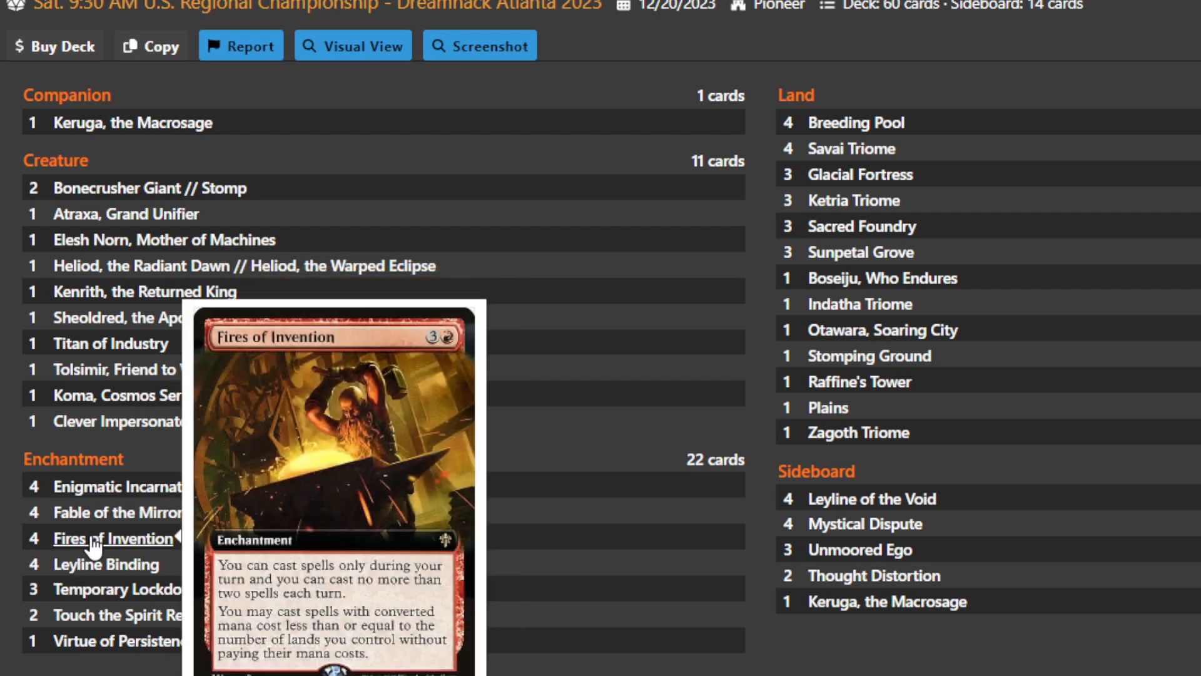
mouse_move(588, 460)
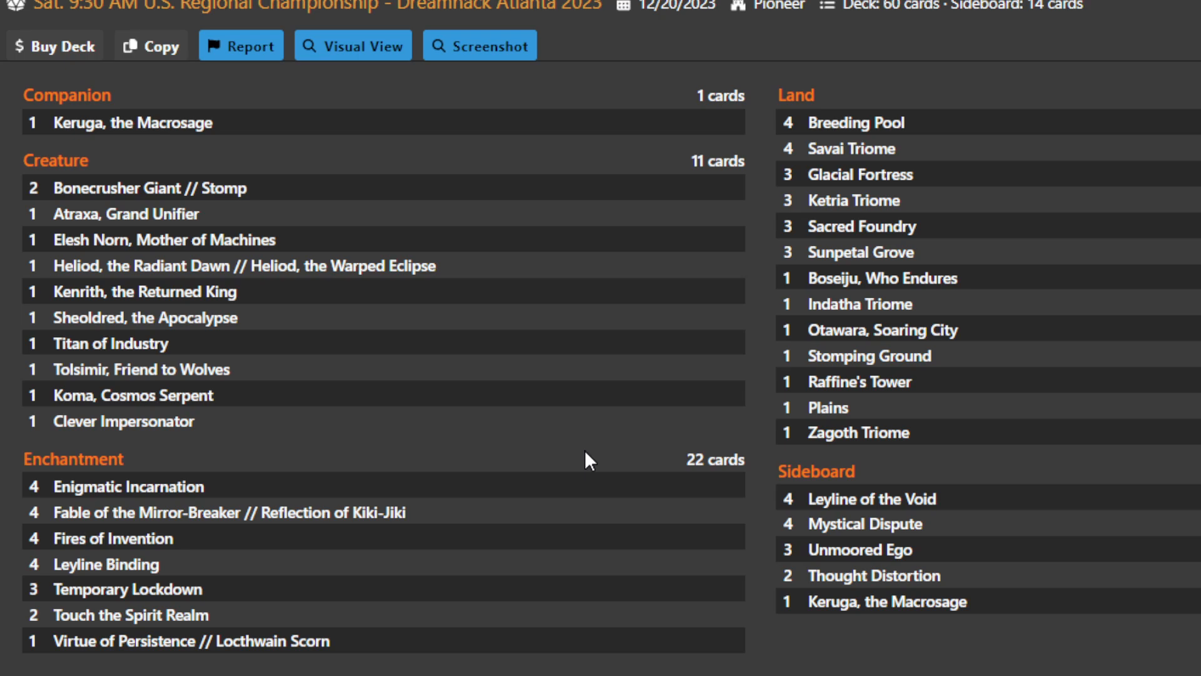
mouse_move(554, 467)
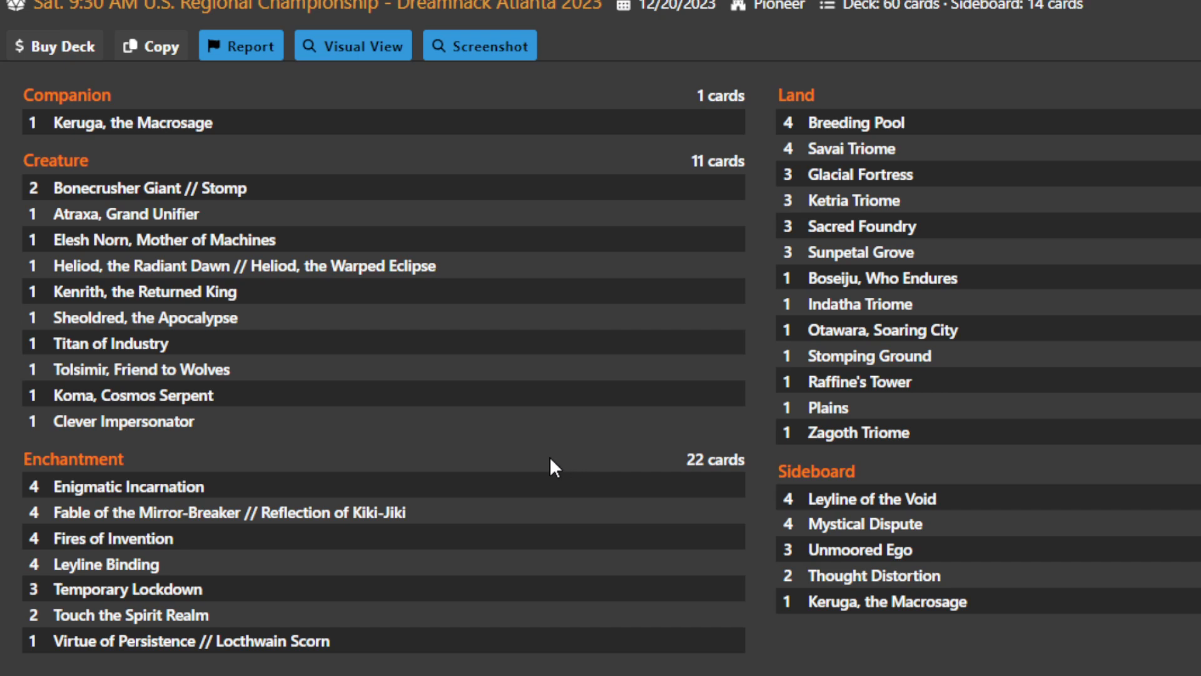
mouse_move(514, 509)
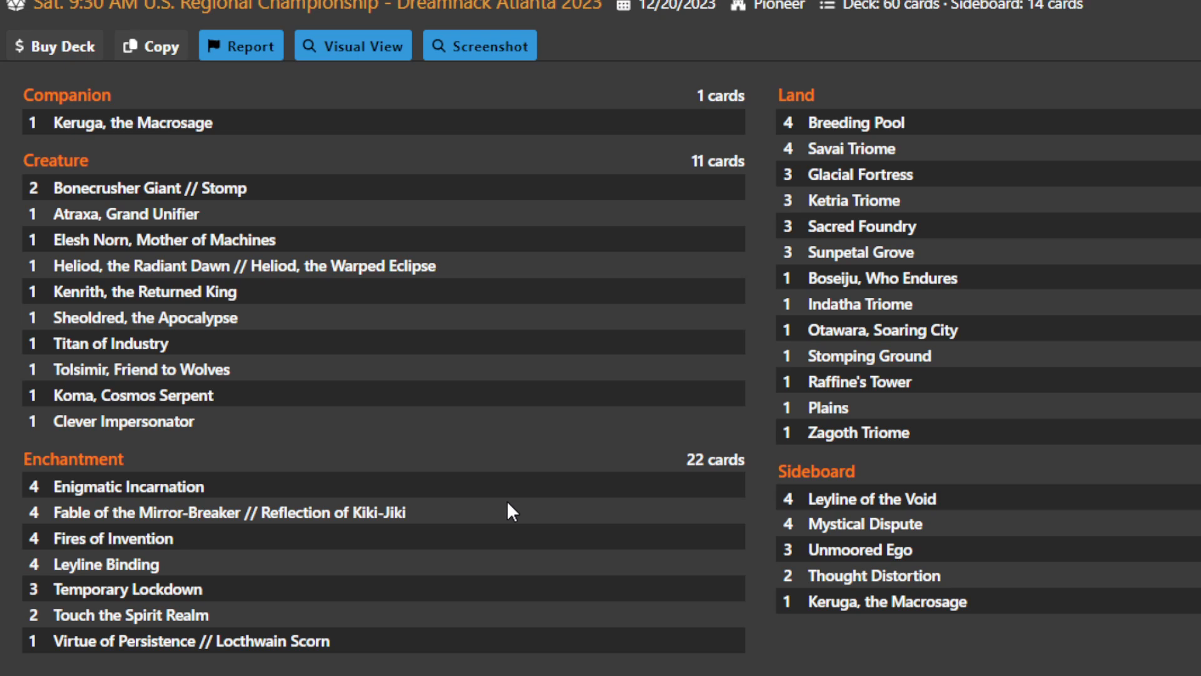
mouse_move(471, 526)
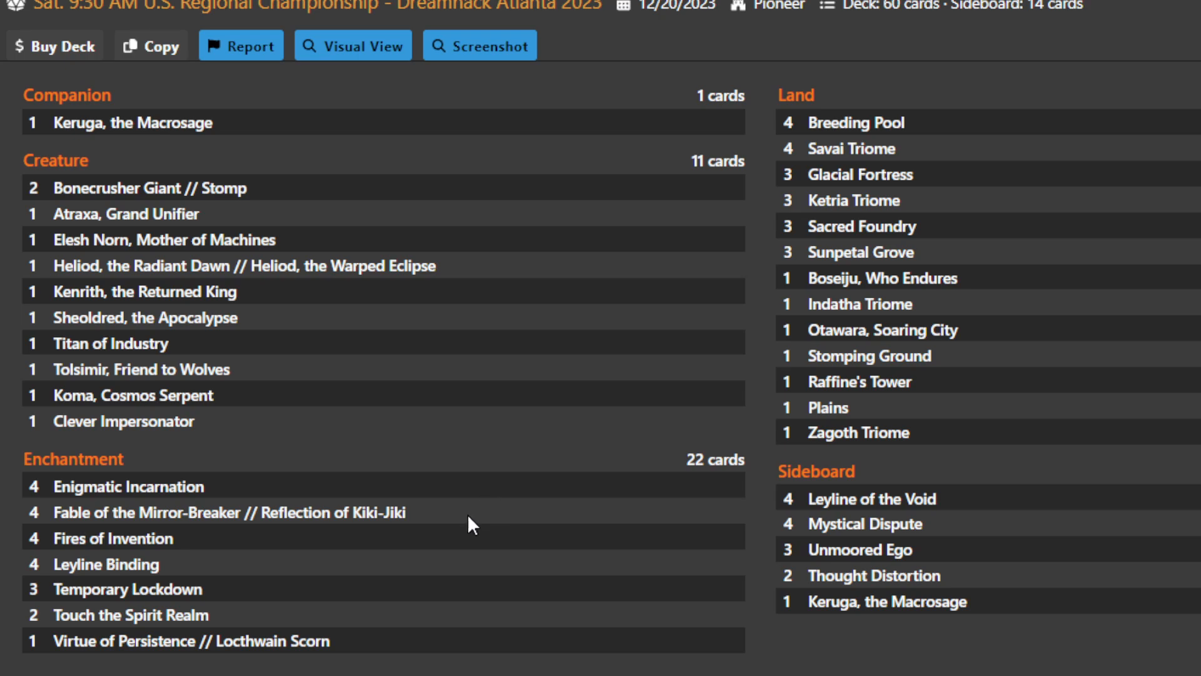
mouse_move(227, 513)
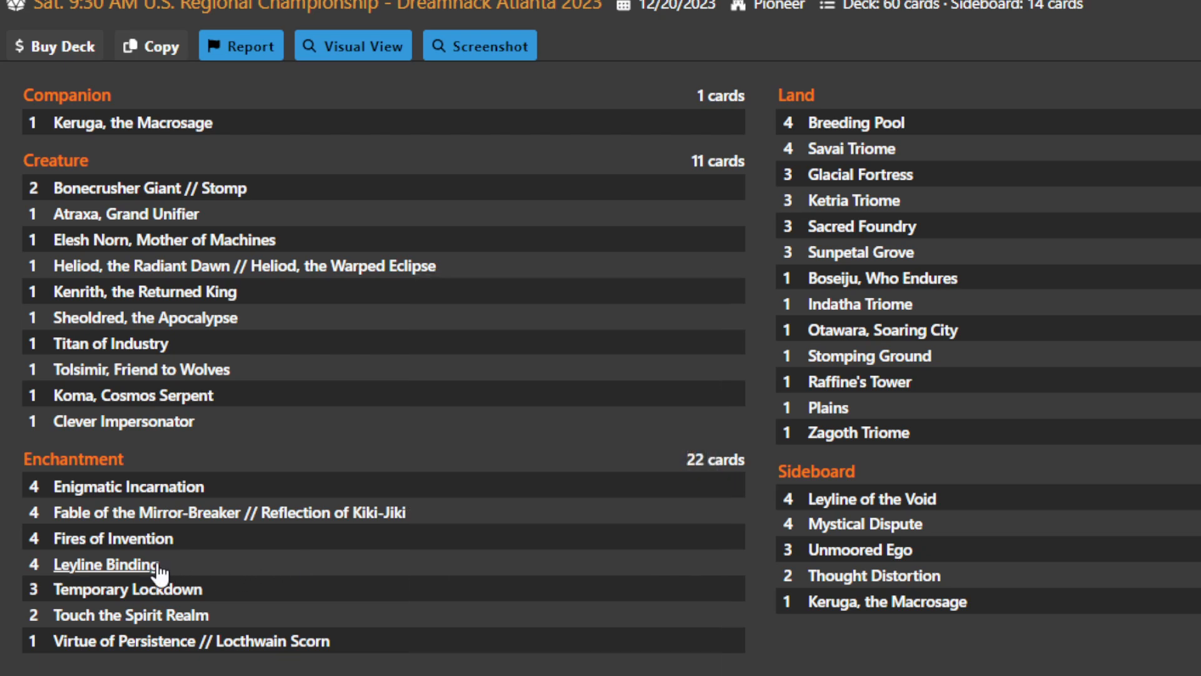
mouse_move(106, 565)
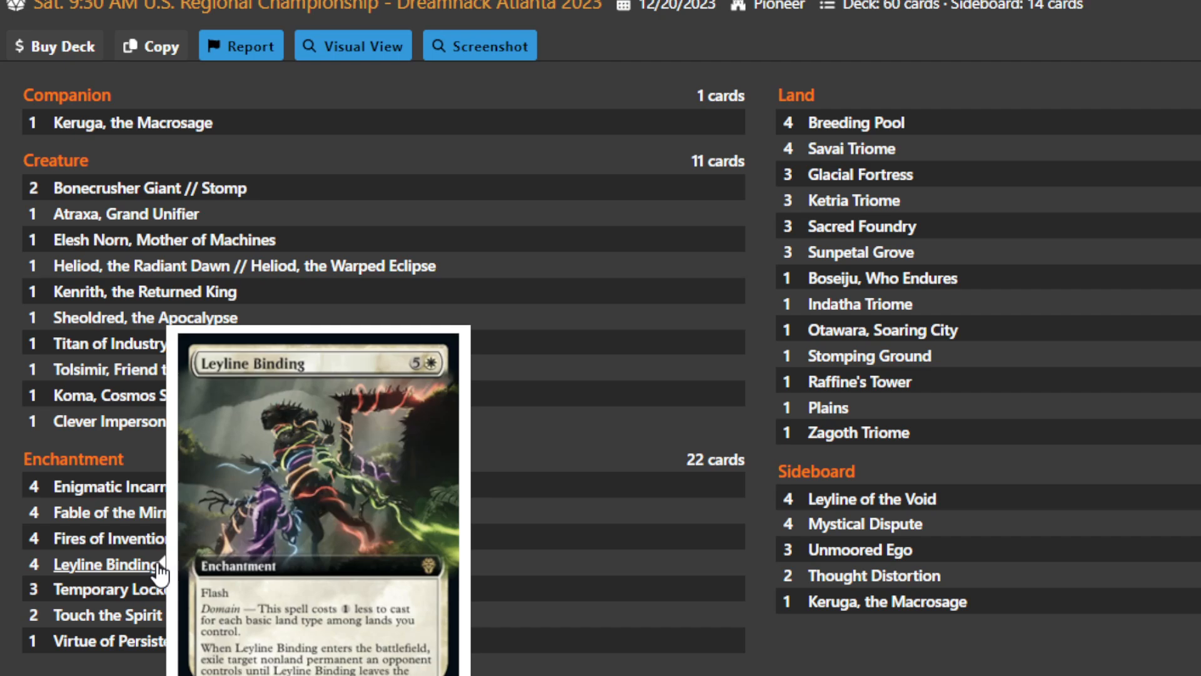
mouse_move(162, 570)
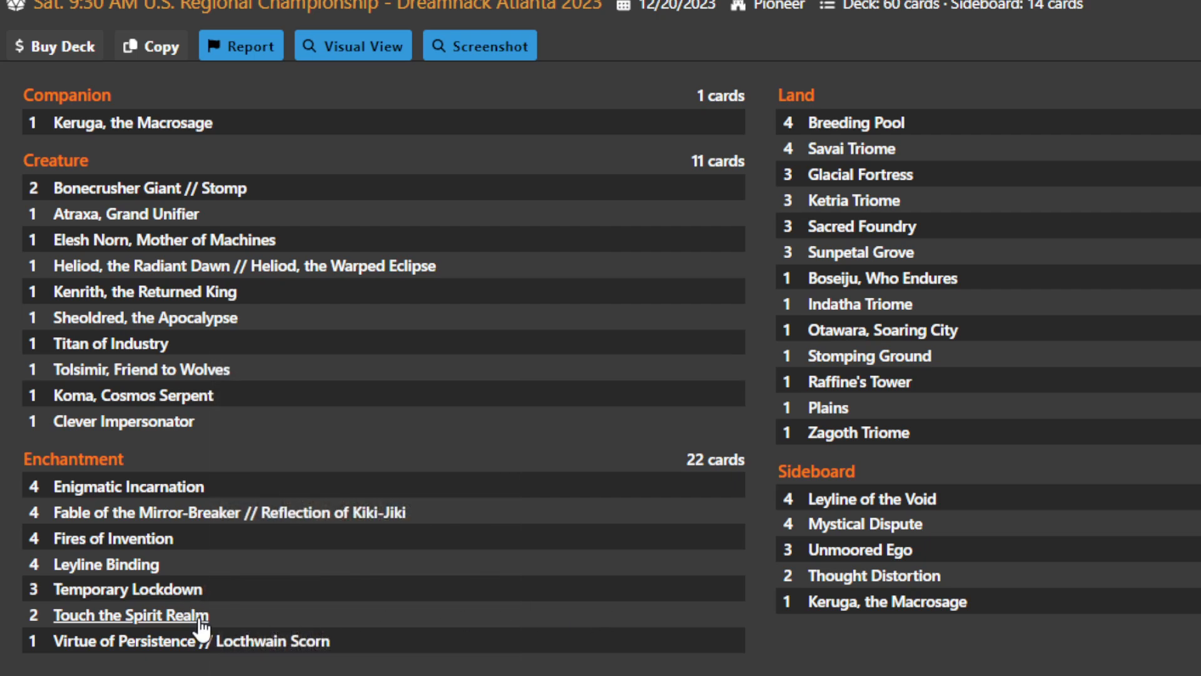
mouse_move(130, 616)
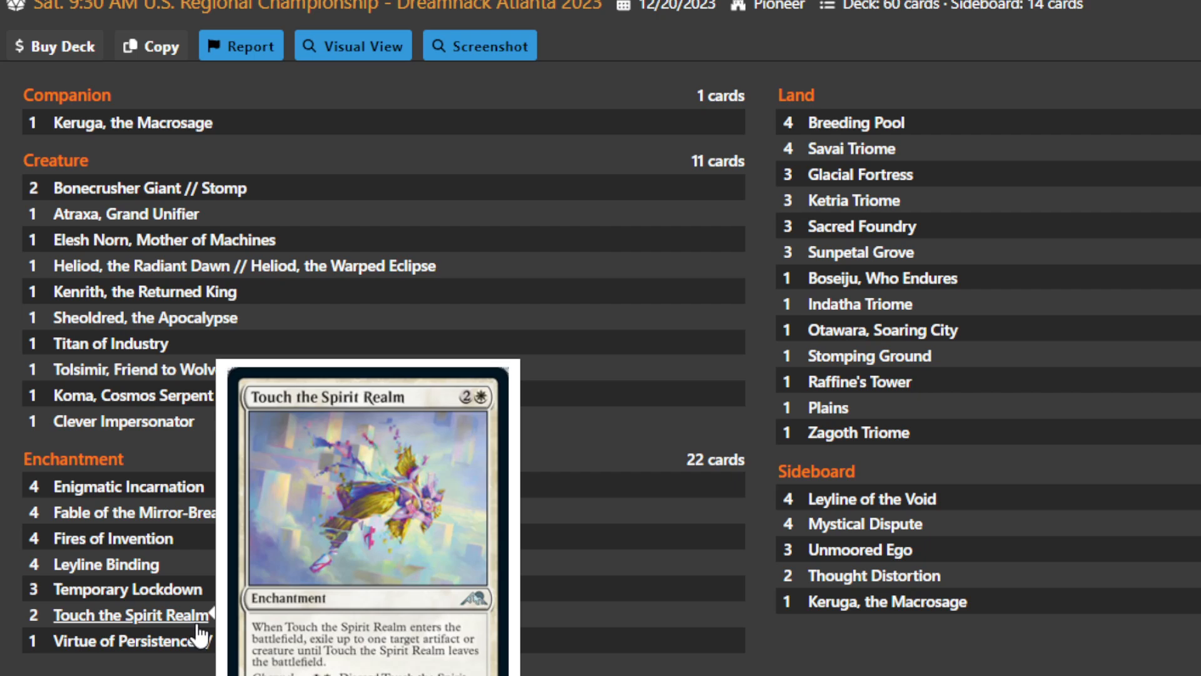
mouse_move(337, 669)
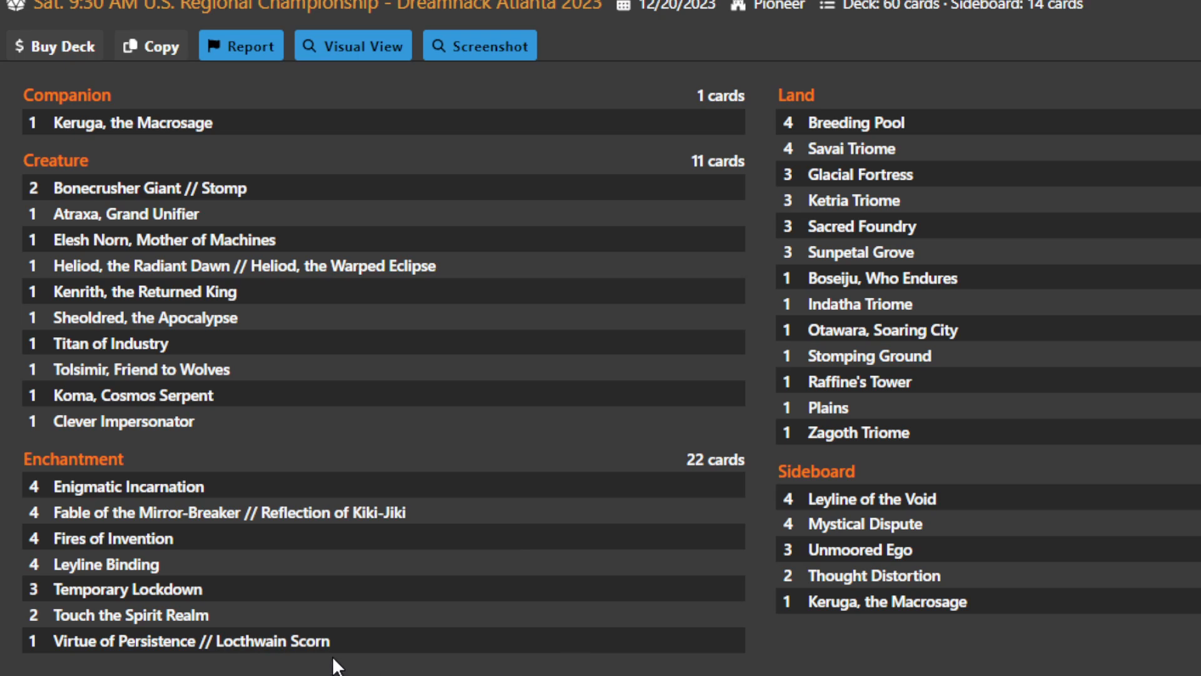
mouse_move(188, 640)
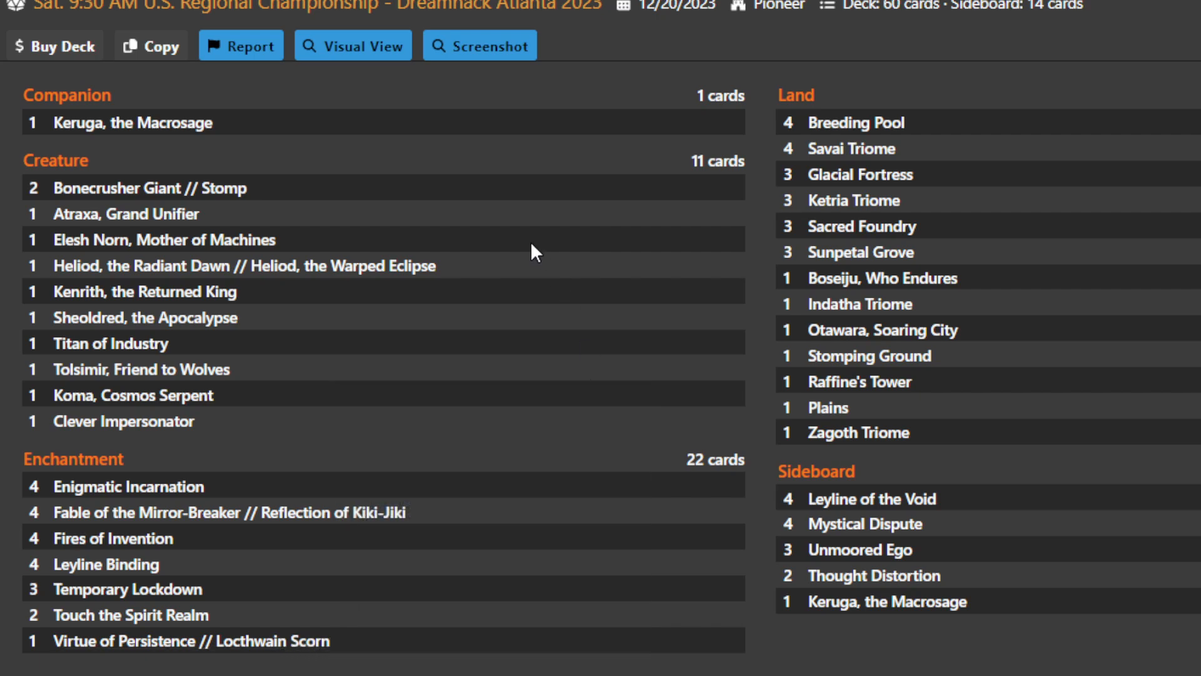
mouse_move(426, 190)
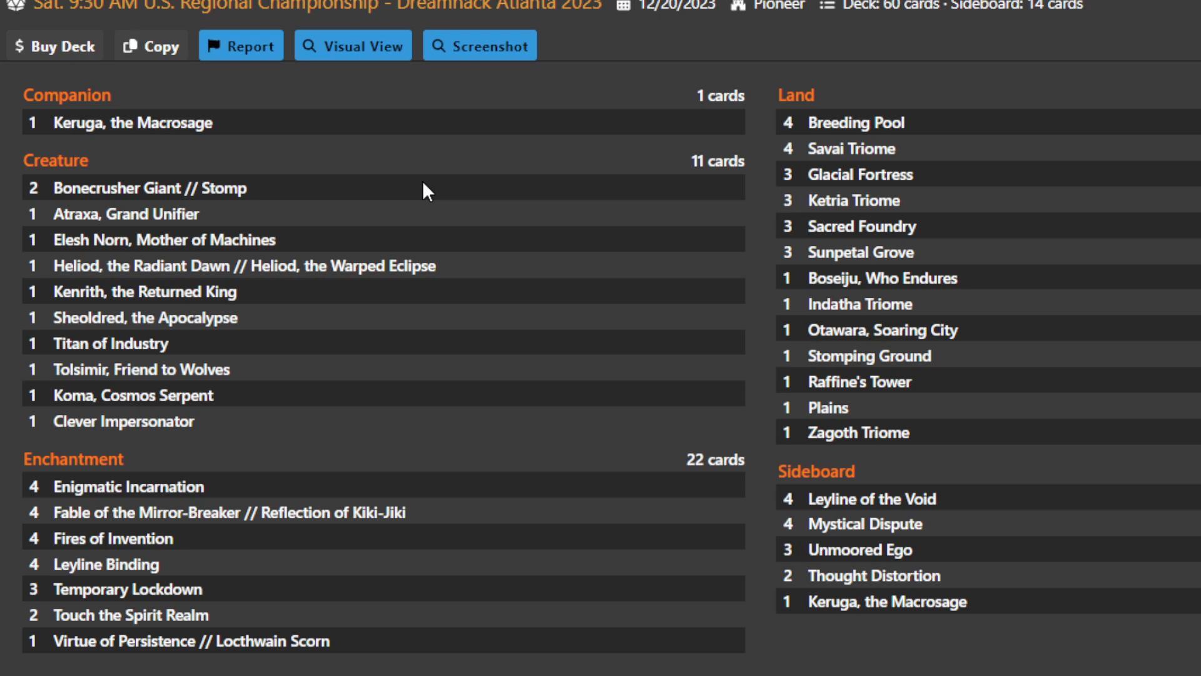
mouse_move(407, 197)
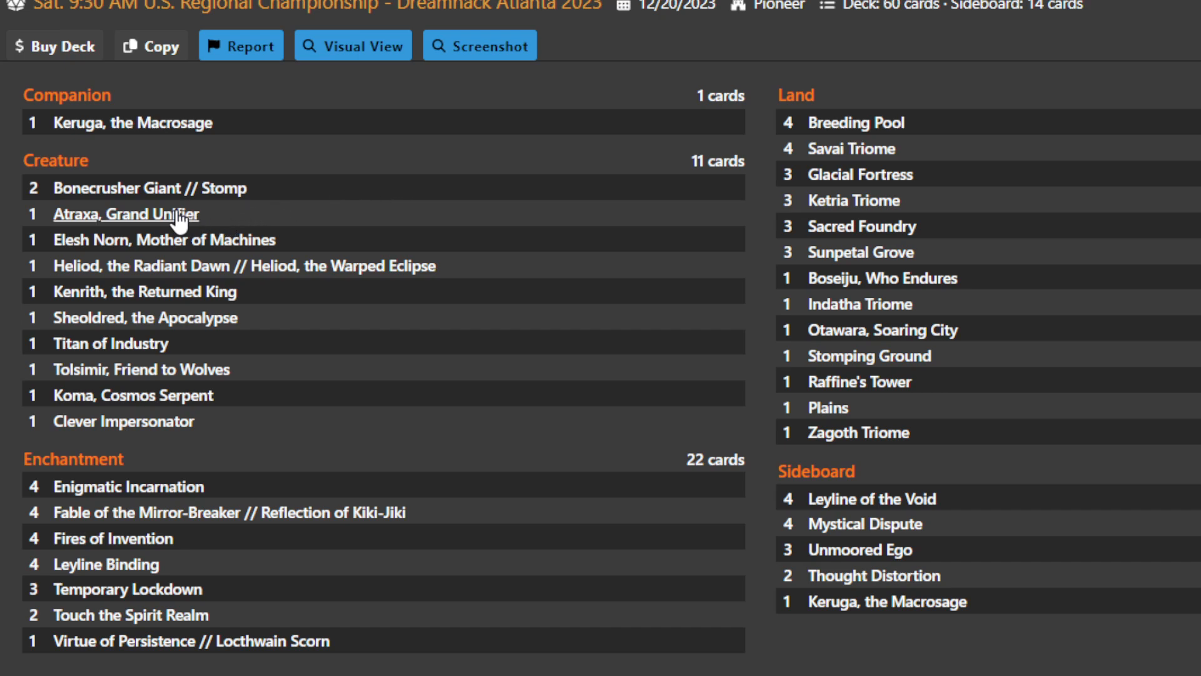
mouse_move(120, 214)
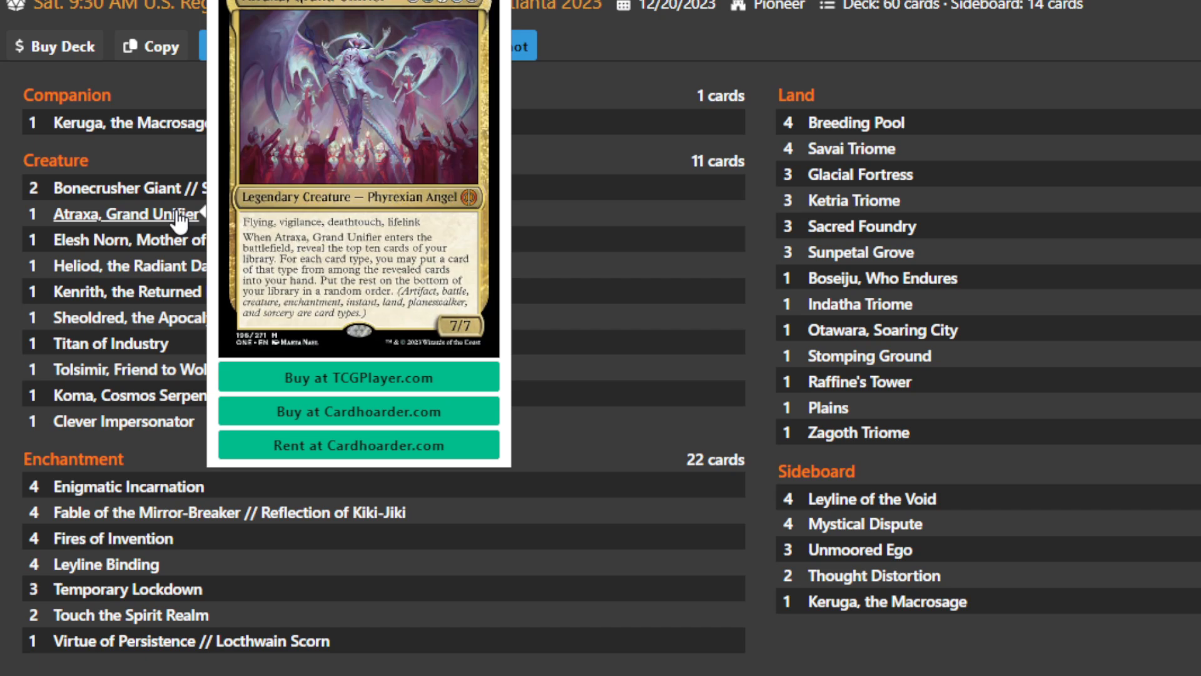
mouse_move(302, 238)
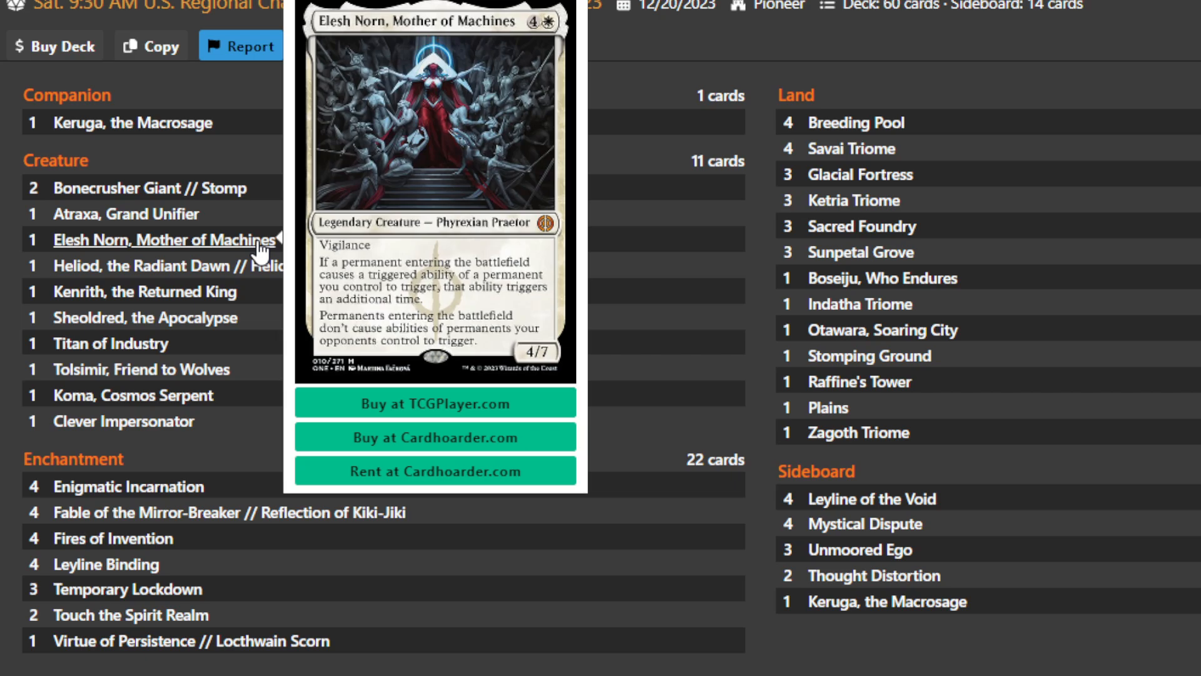
mouse_move(126, 214)
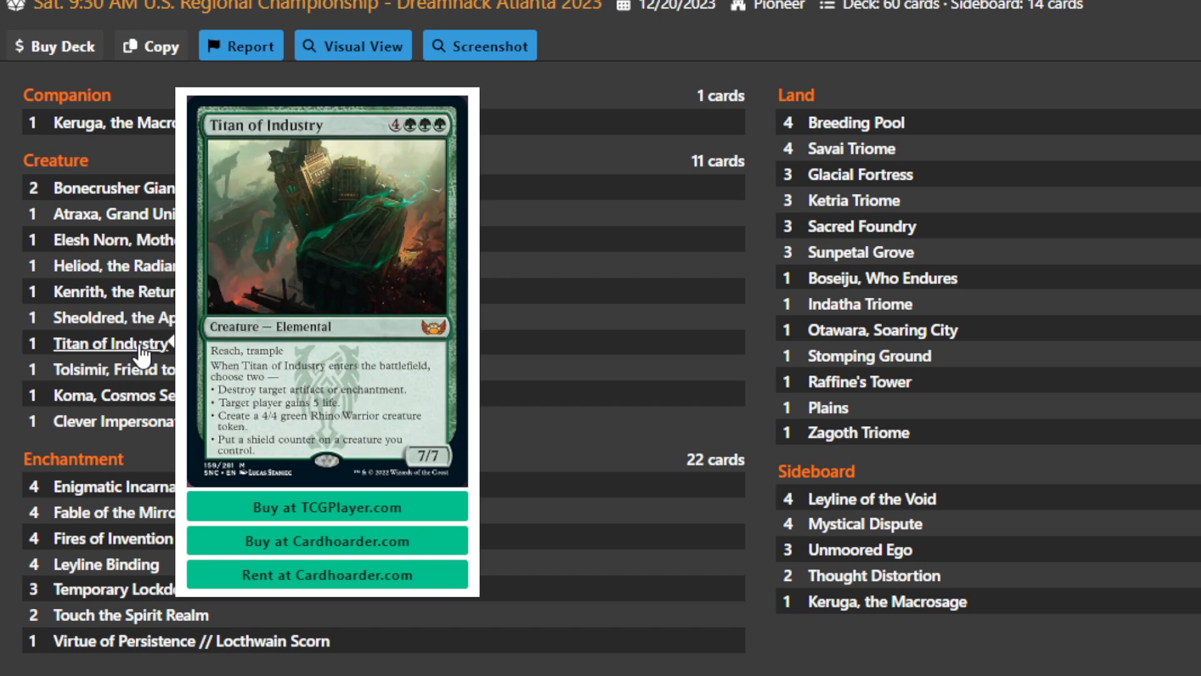
mouse_move(138, 357)
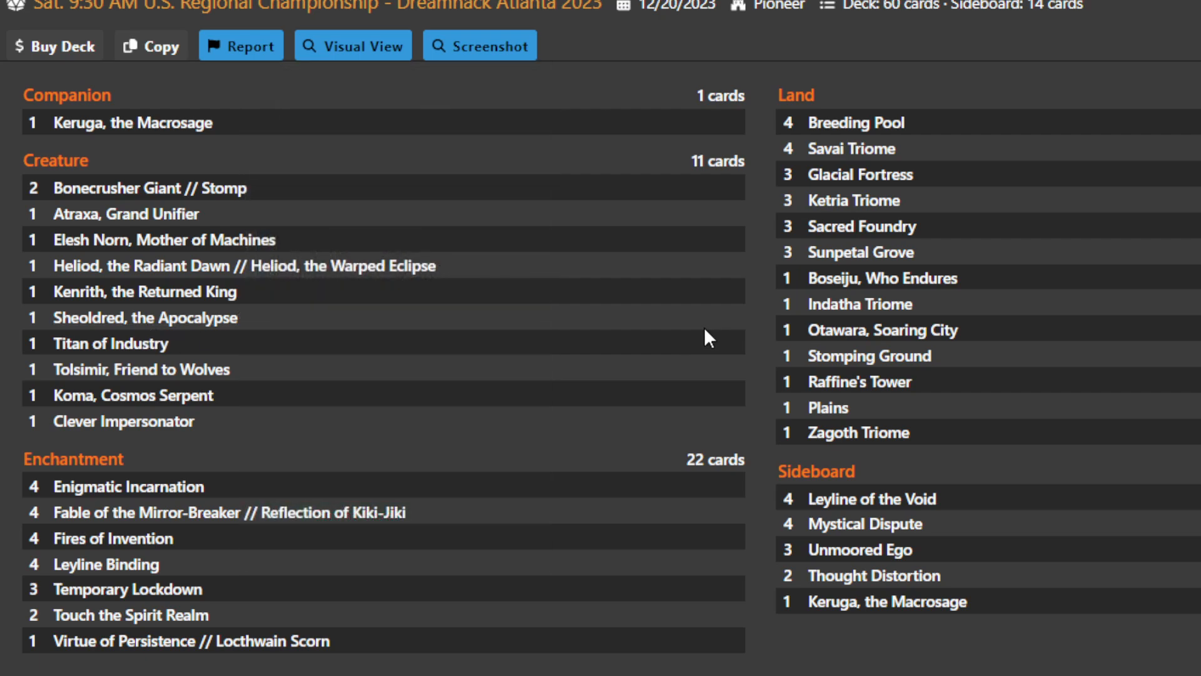
mouse_move(500, 486)
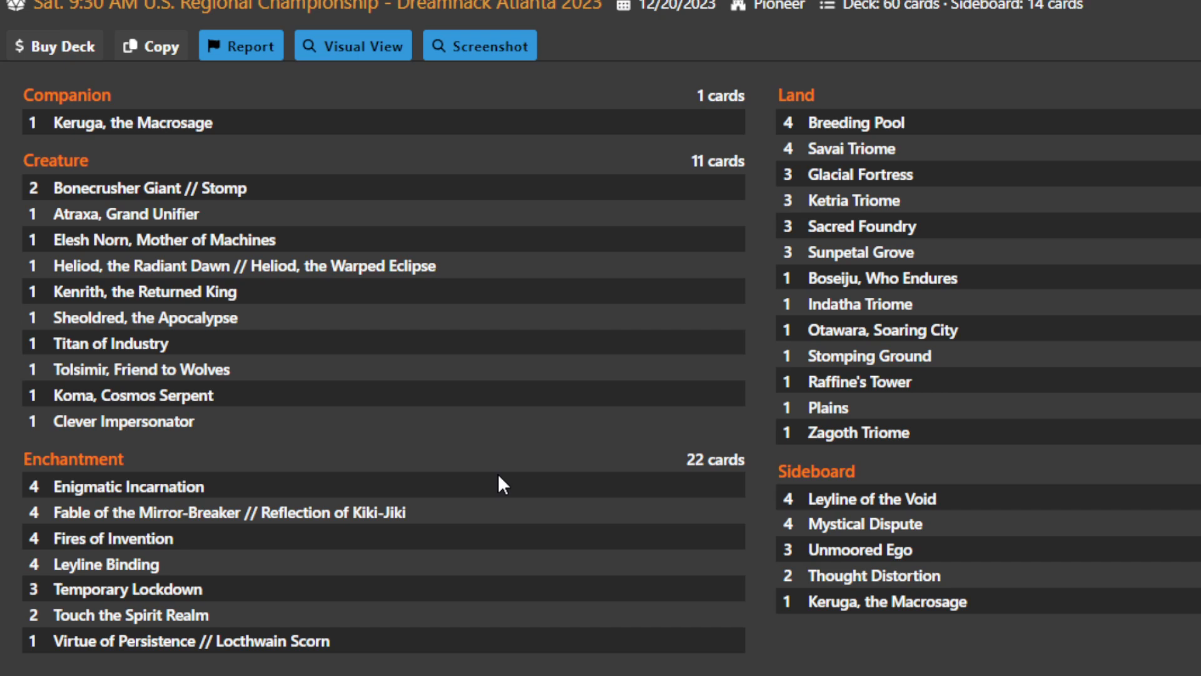
mouse_move(878, 469)
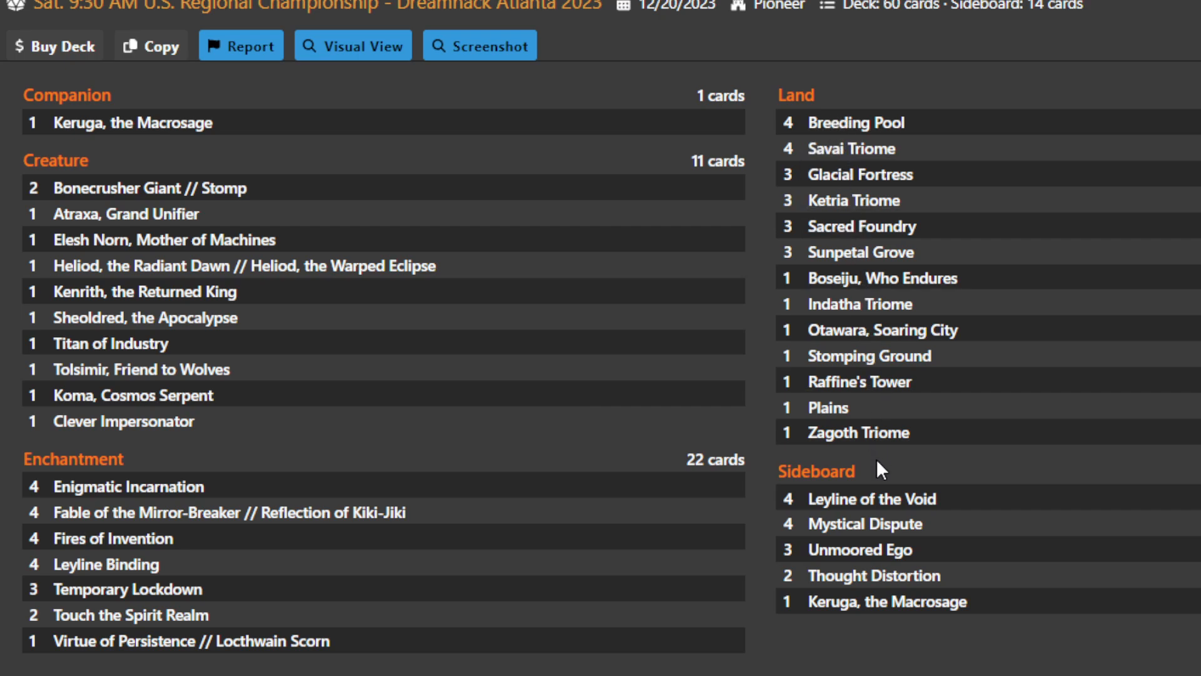
mouse_move(1025, 317)
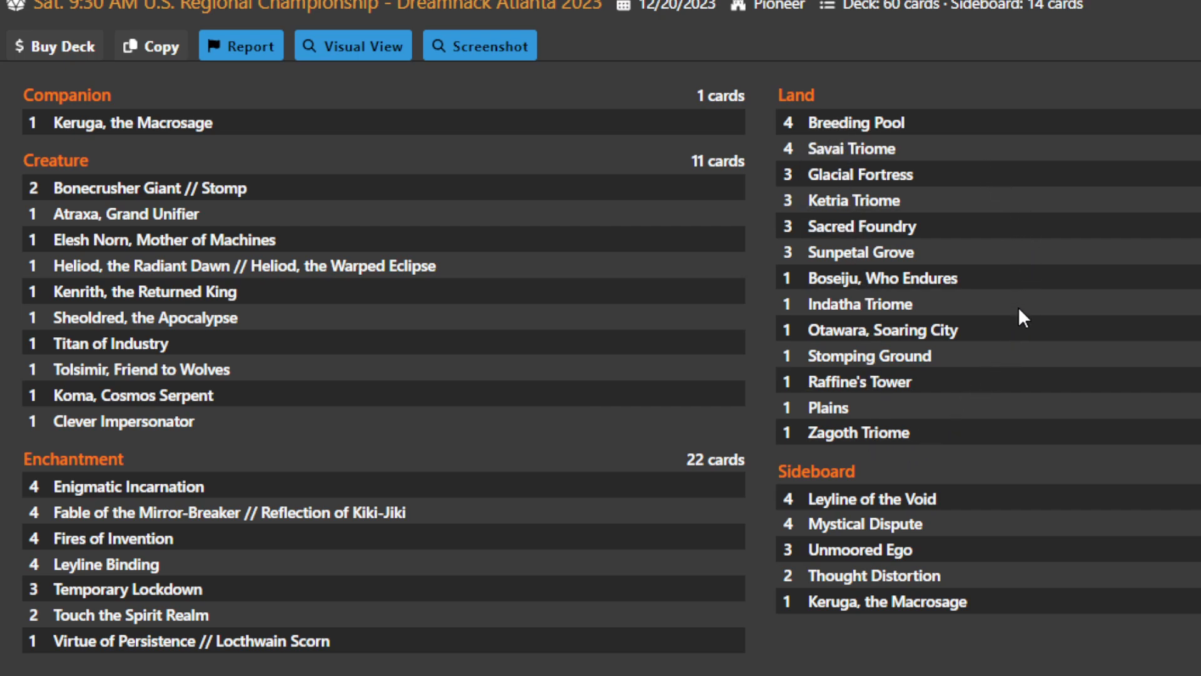
mouse_move(1022, 309)
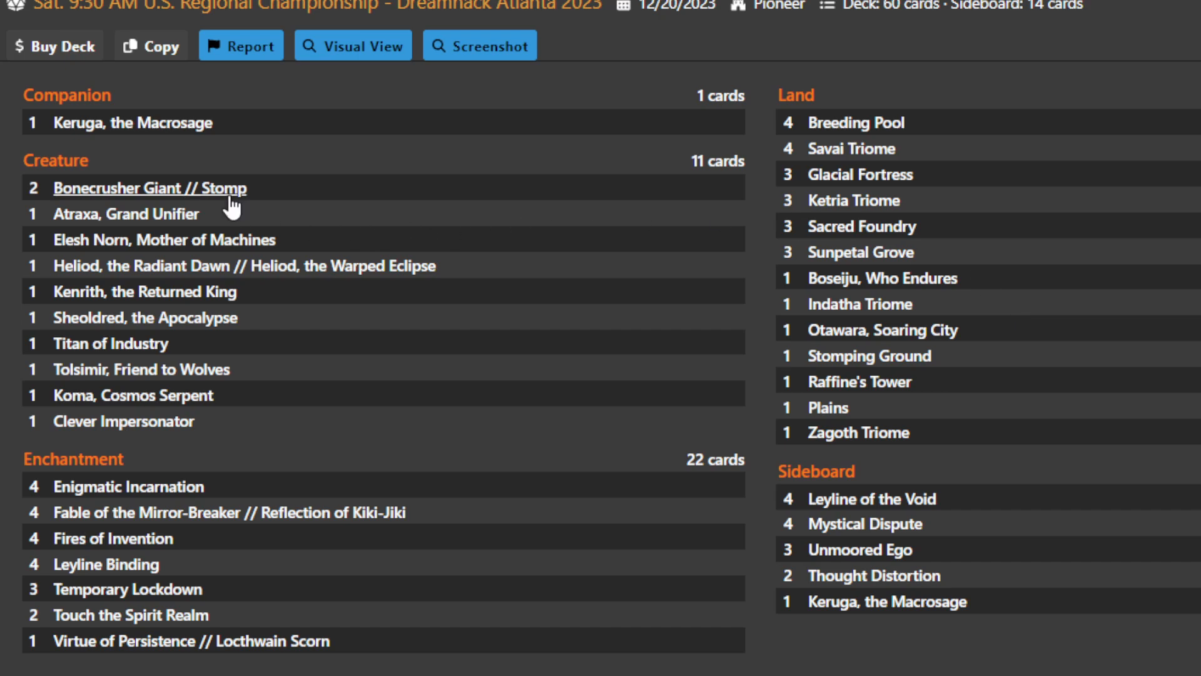
mouse_move(363, 669)
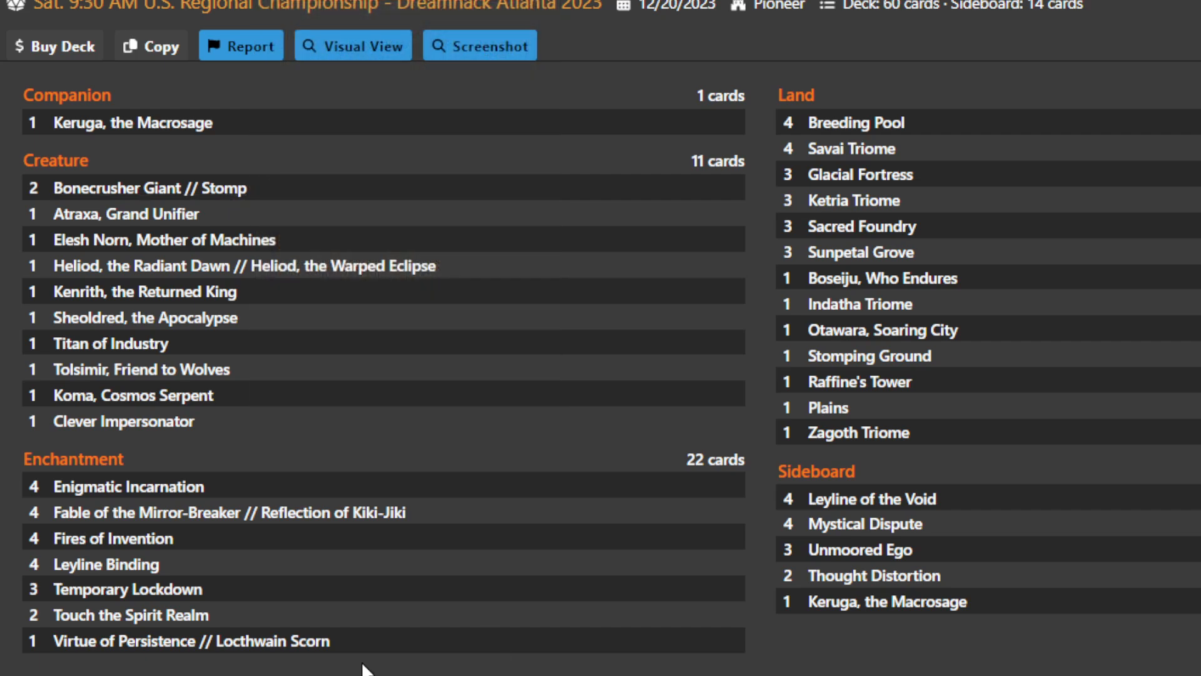
mouse_move(192, 641)
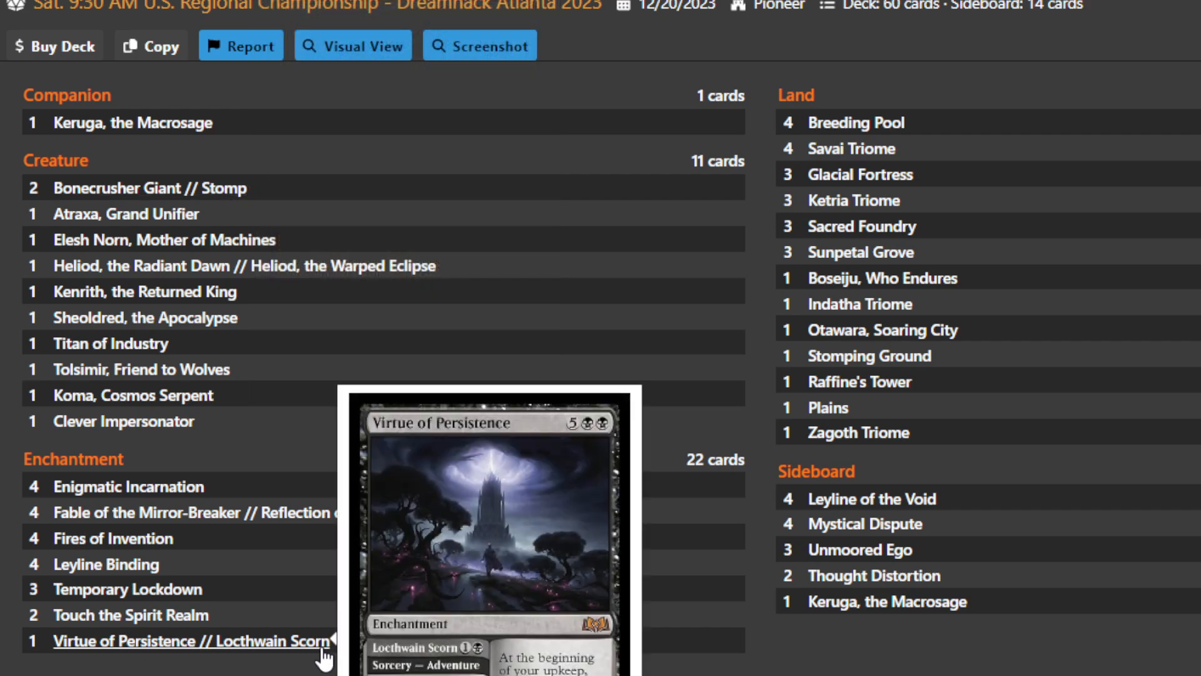
mouse_move(1075, 321)
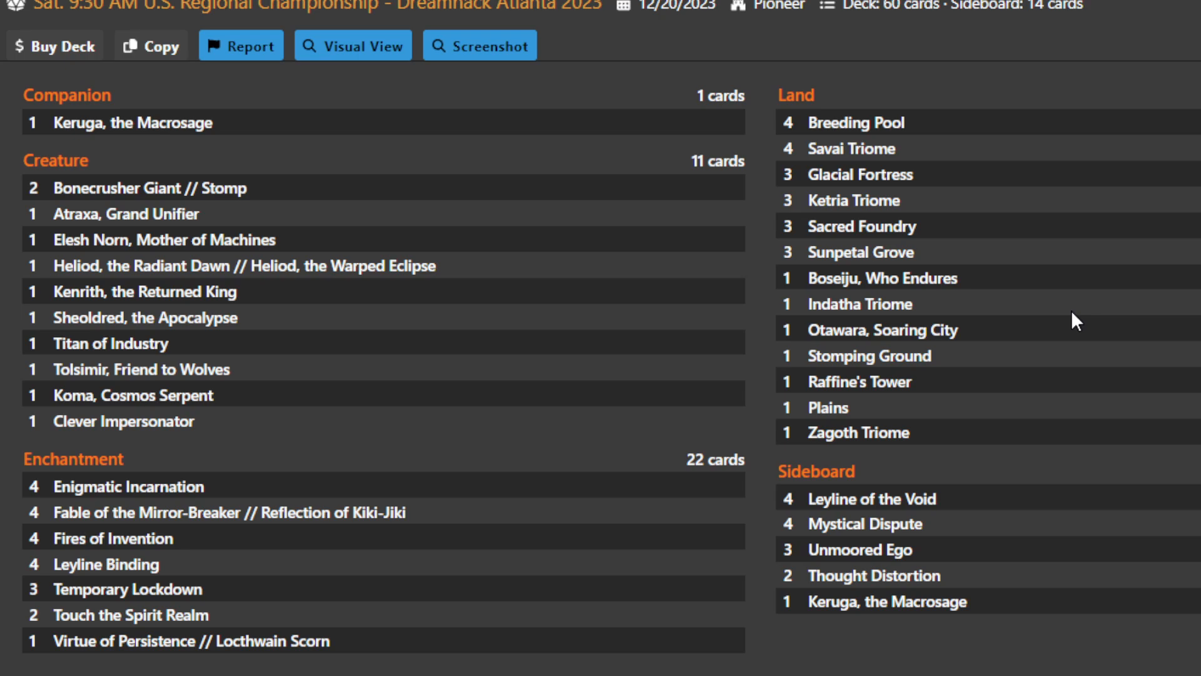
mouse_move(927, 530)
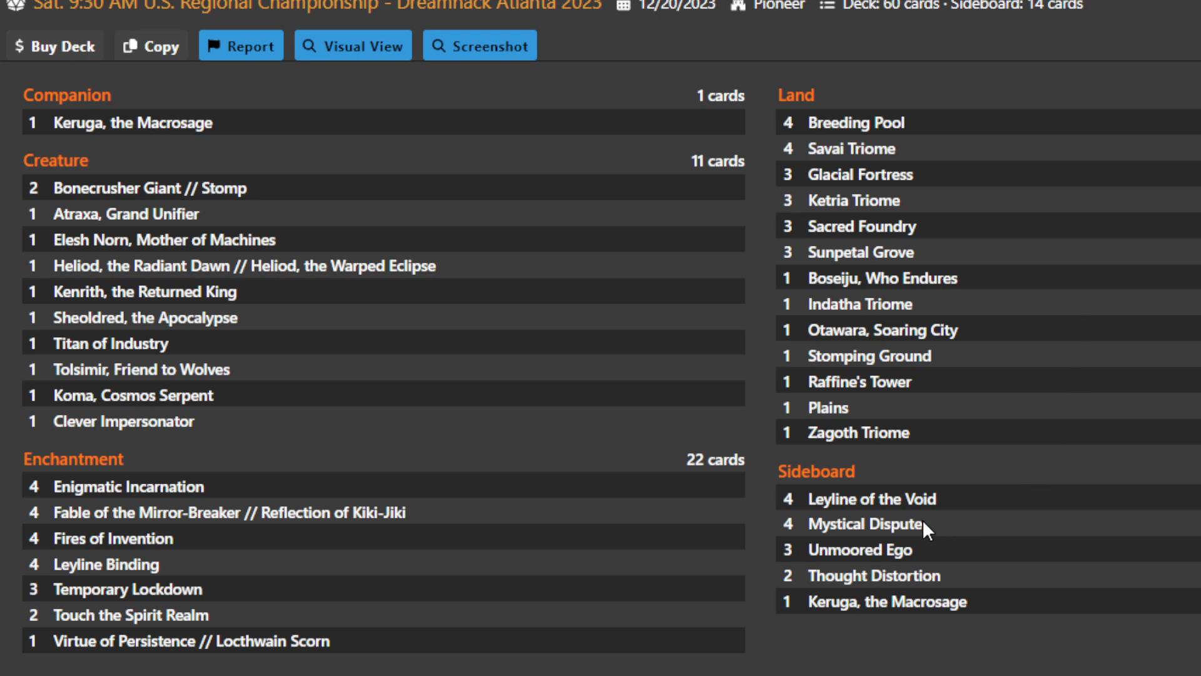
mouse_move(864, 524)
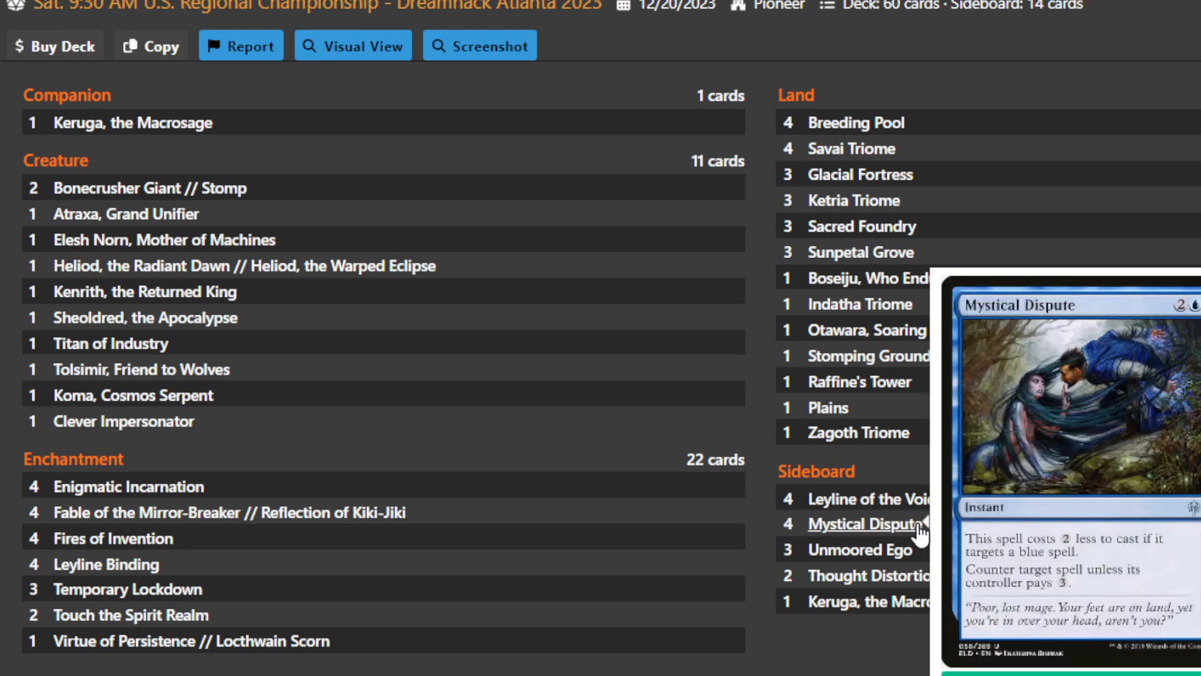
mouse_move(755, 530)
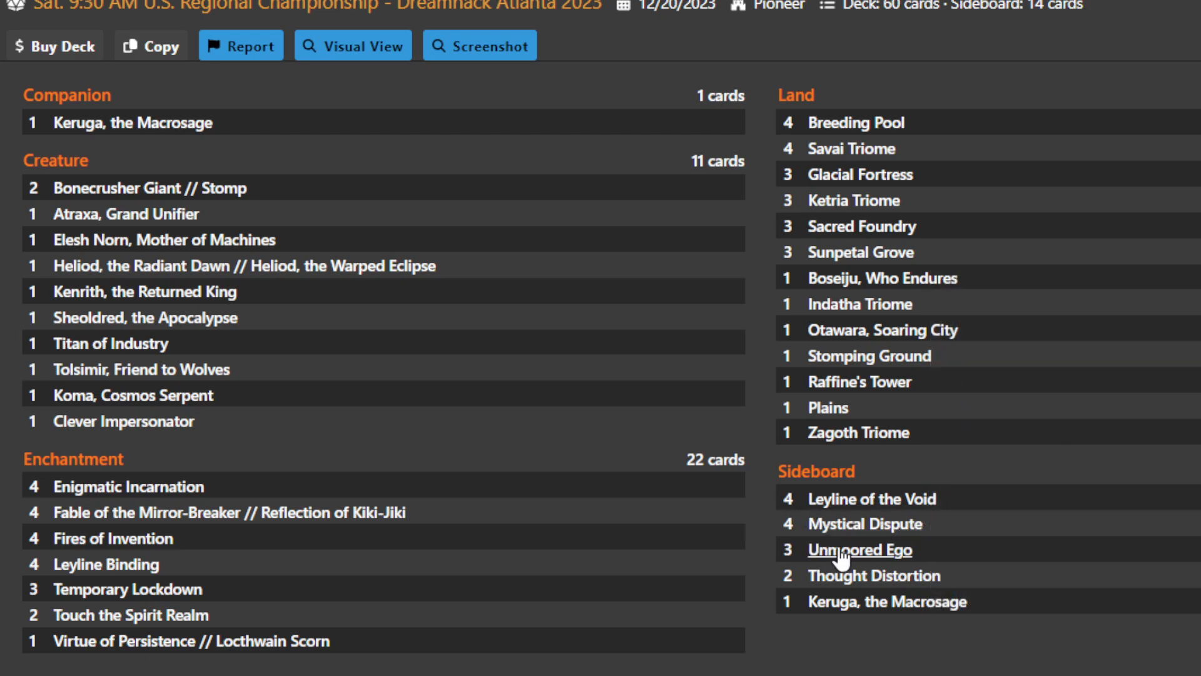
mouse_move(860, 550)
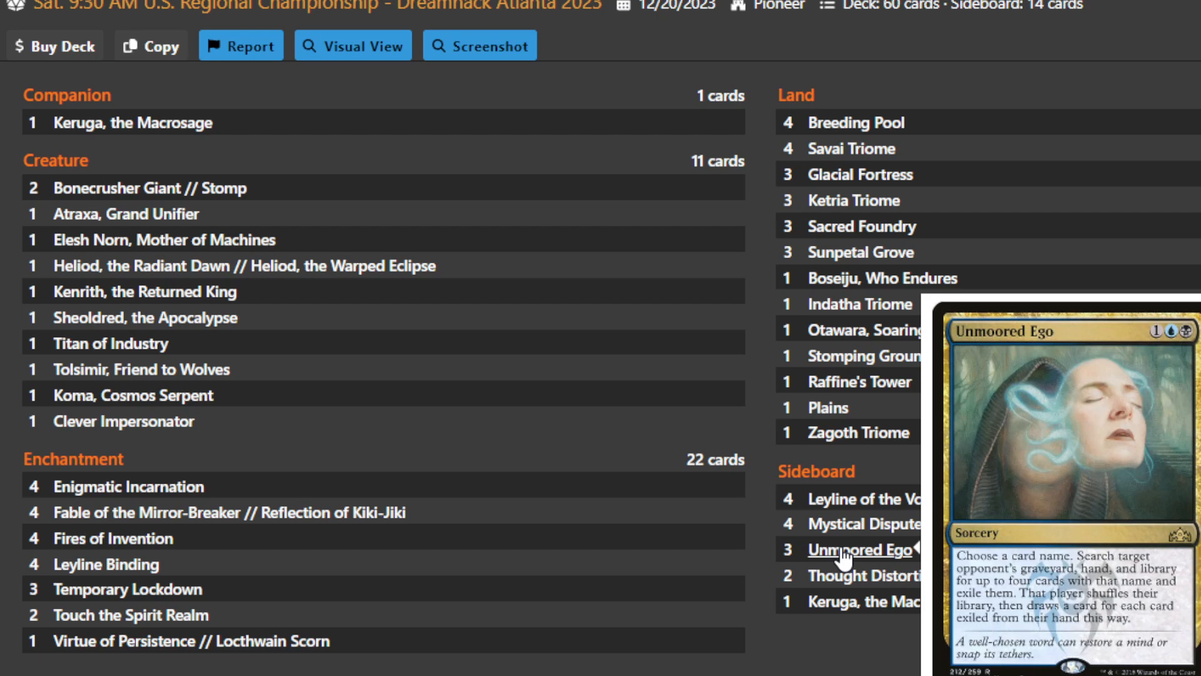
mouse_move(621, 387)
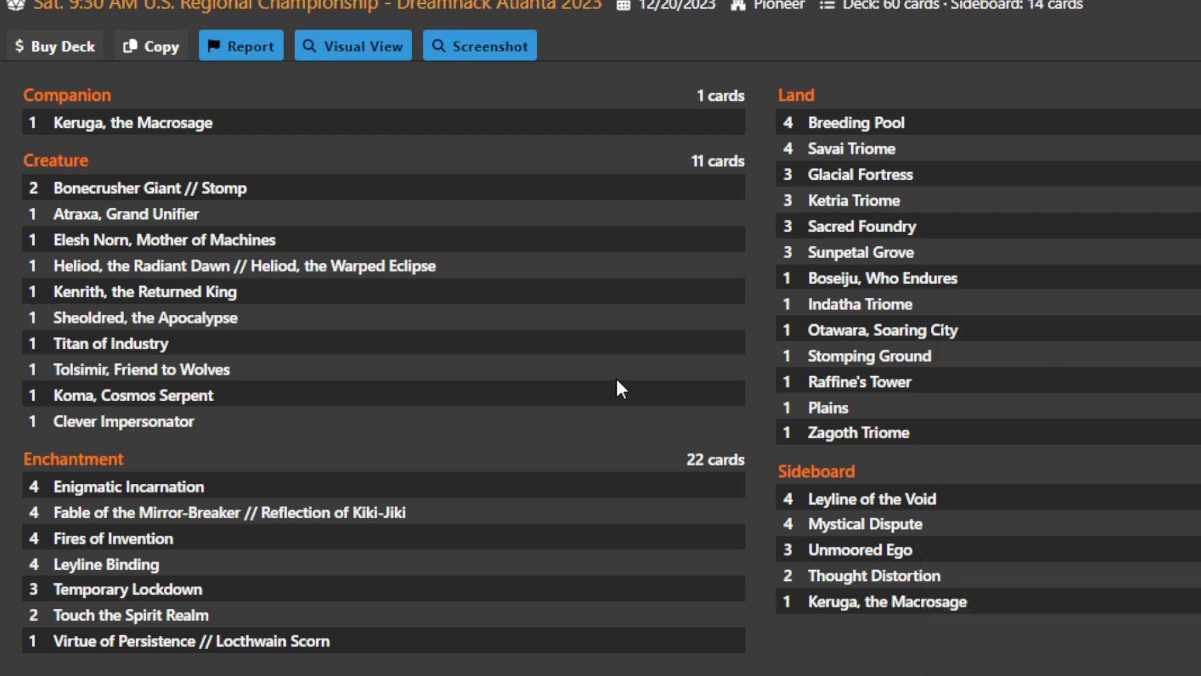